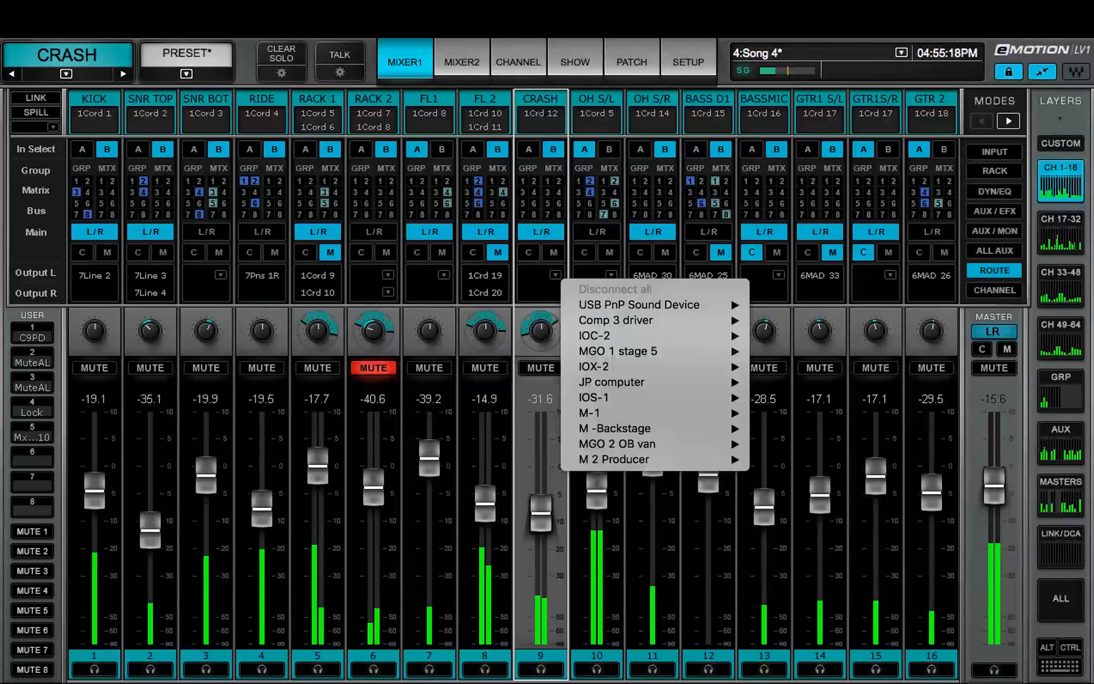
# Step: Close the output routing list and show Setup > Mixer Settings with the LOCK options
pyautogui.click(687, 61)
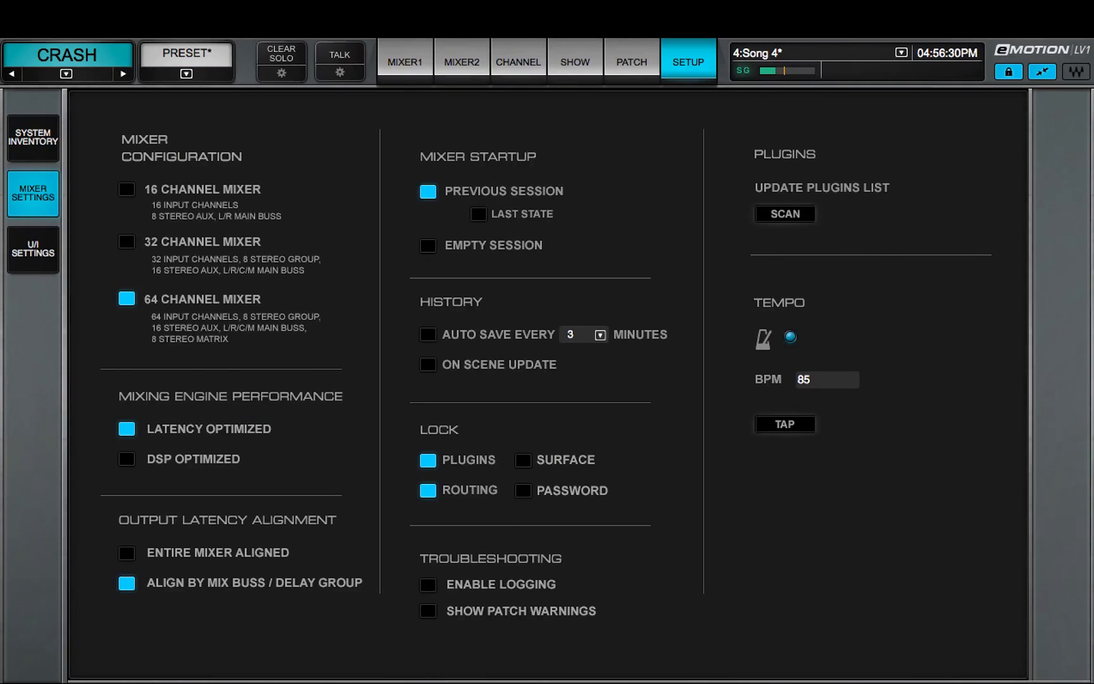